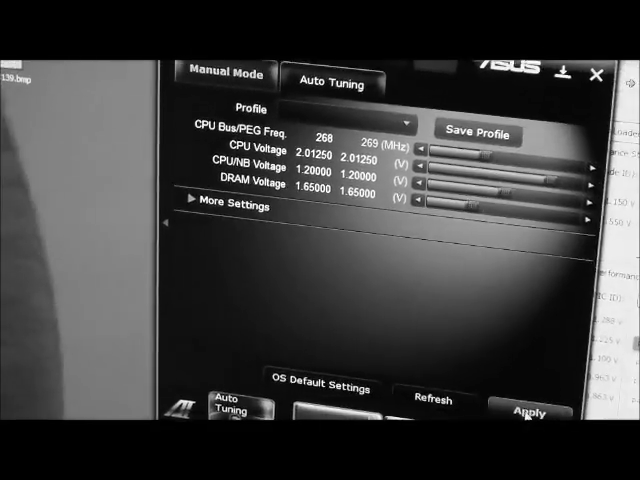
- Apply the 269 MHz CPU bus frequency and confirm the instability warning
{"action": "left_click", "coordinate": [527, 403]}
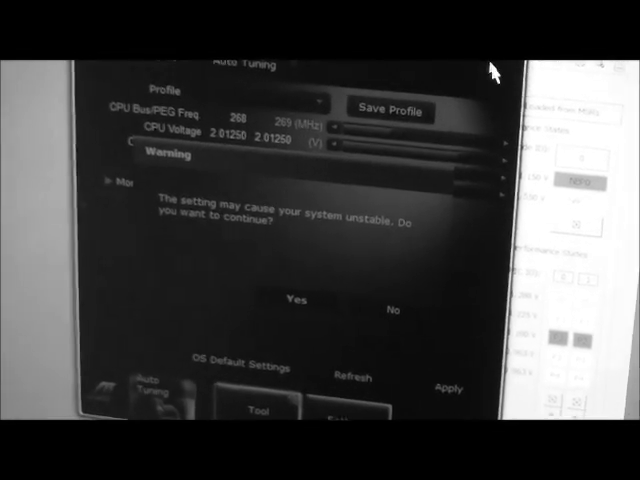
{"action": "left_click", "coordinate": [288, 300]}
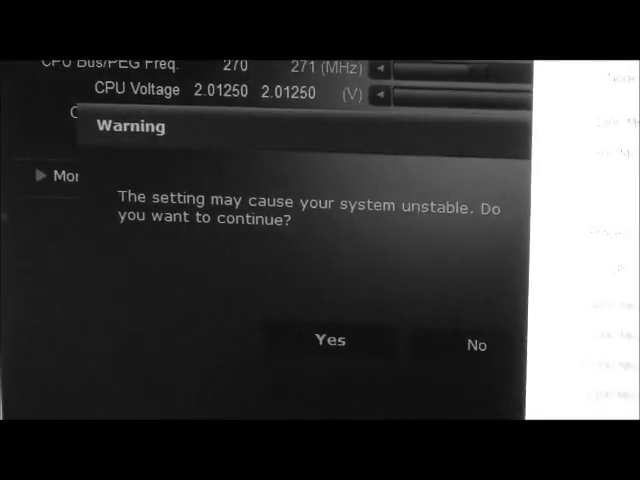
- Confirm the 271 MHz warning and paste the copied validation file into the CPU-Z results folder
{"action": "left_click", "coordinate": [328, 341]}
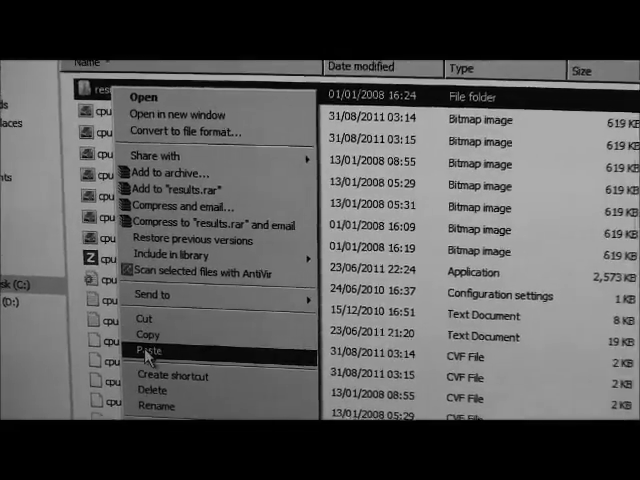
{"action": "left_click", "coordinate": [141, 351]}
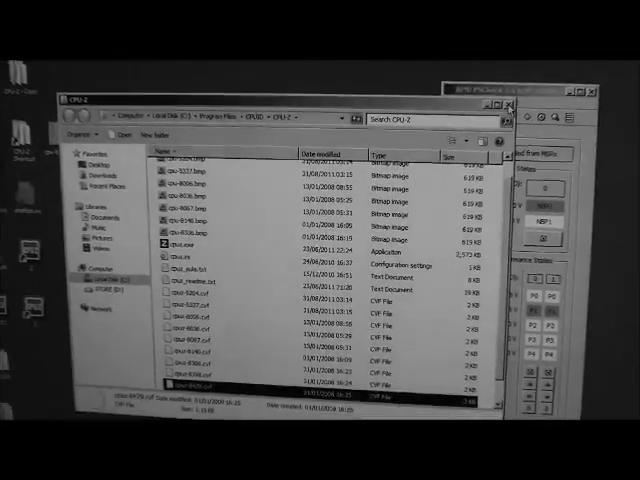